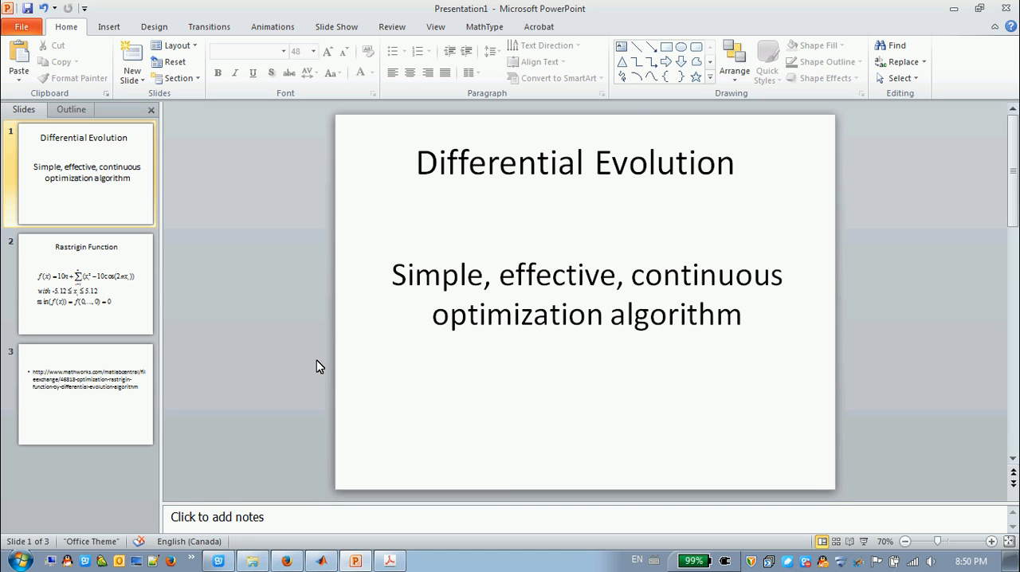
mouse_move(313, 365)
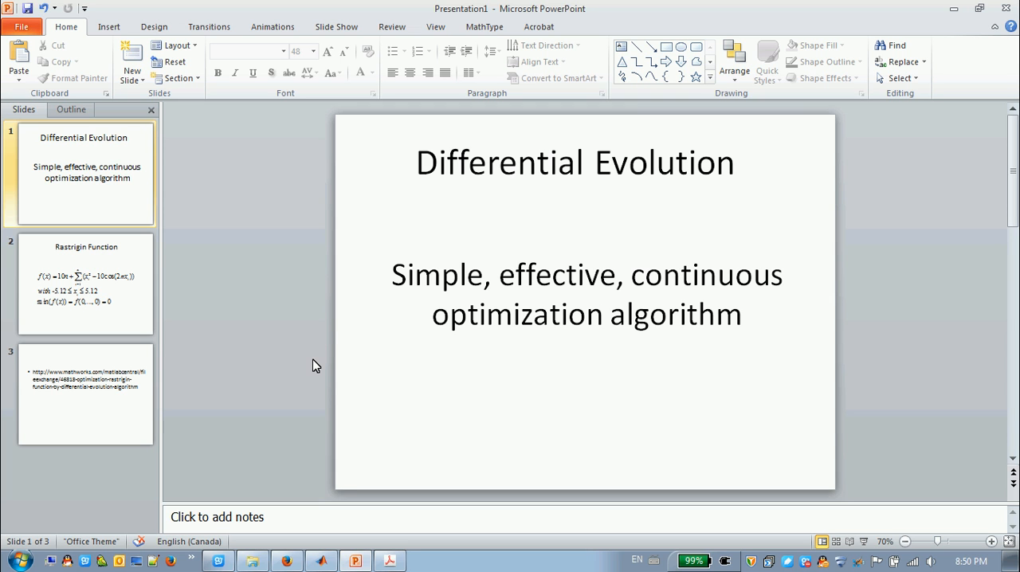
mouse_move(317, 538)
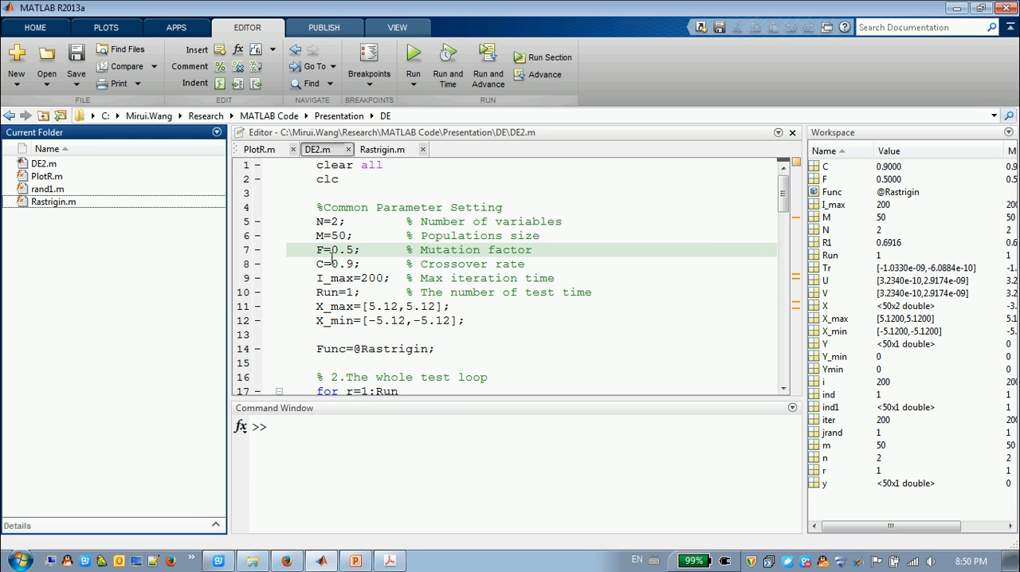
Step: Highlight F=0.5 and C=0.9 on lines 7–8 of DE2.m, then return to PowerPoint
scroll(down, 3)
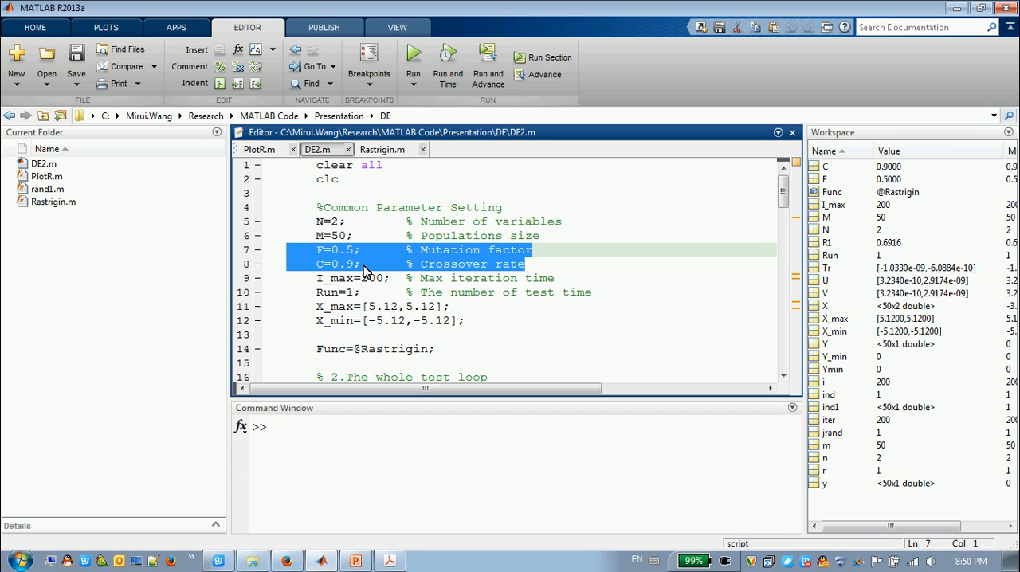
click(529, 264)
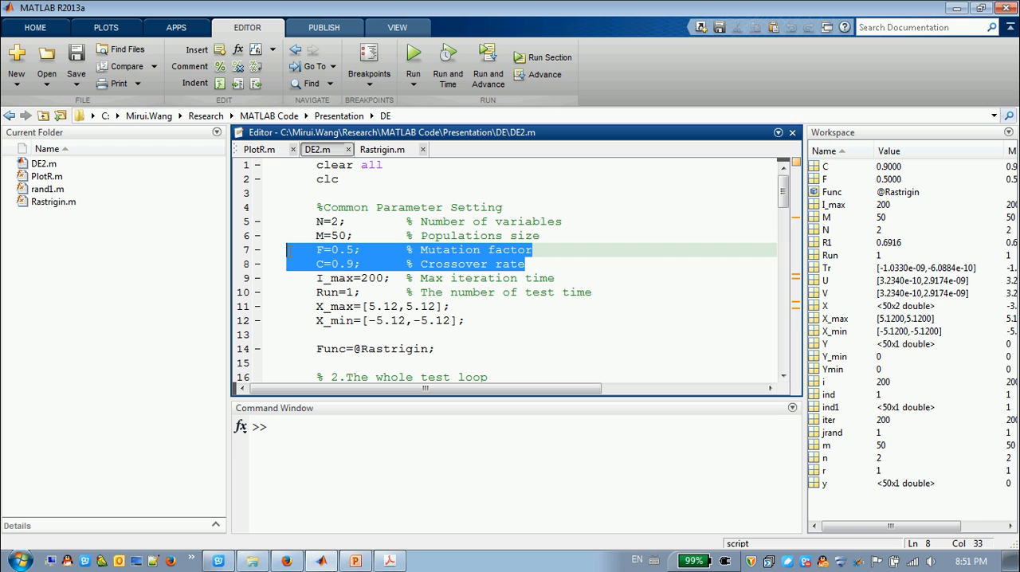
click(410, 365)
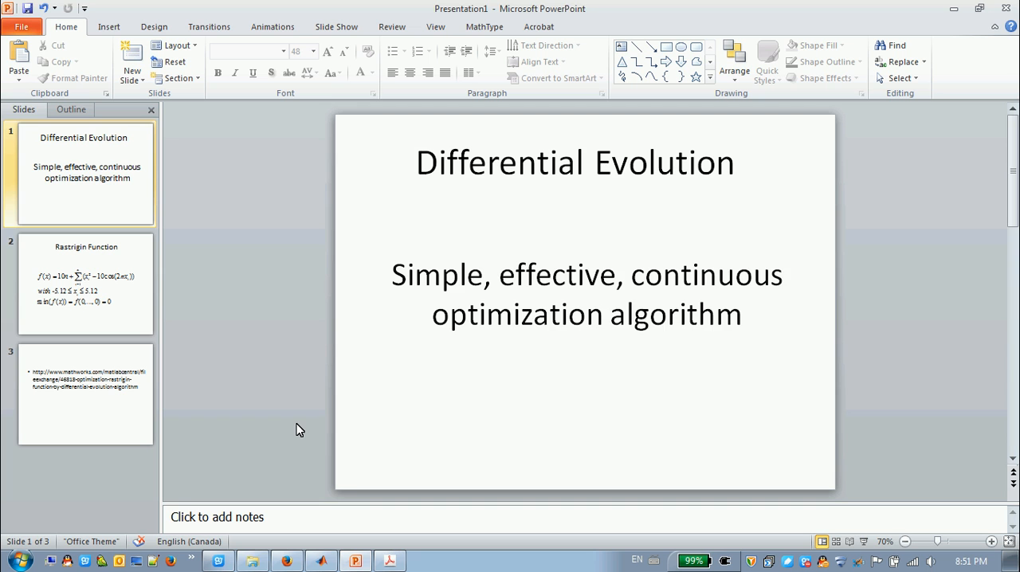
Step: Show slide 2, the Rastrigin Function slide with its formula, bounds and minimum
click(85, 285)
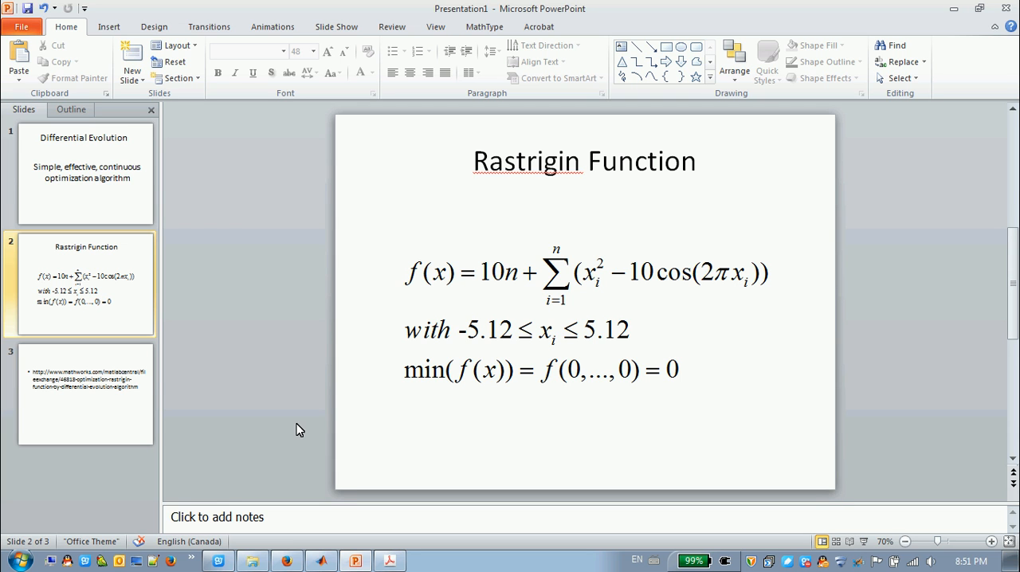
mouse_move(686, 275)
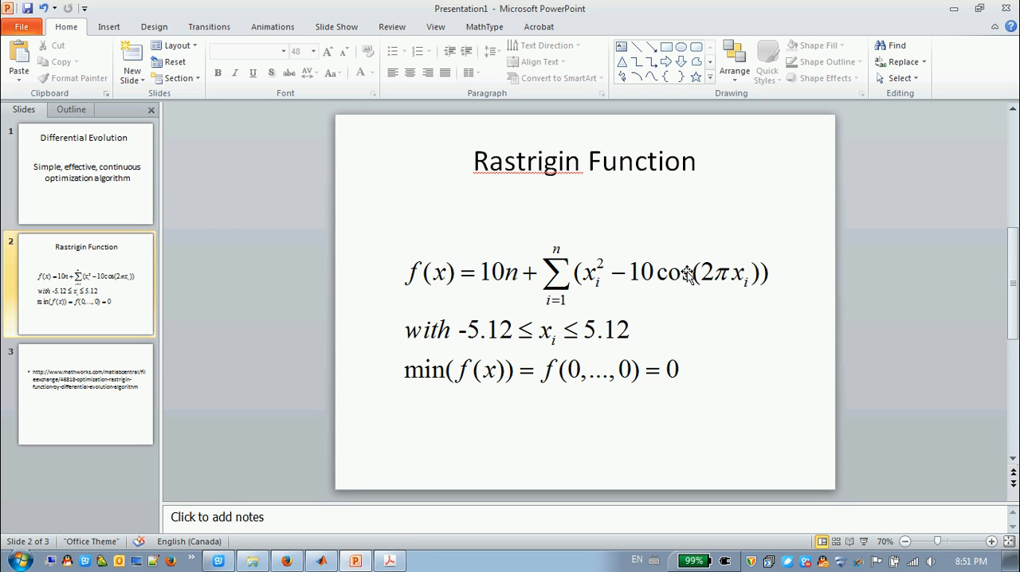
mouse_move(542, 333)
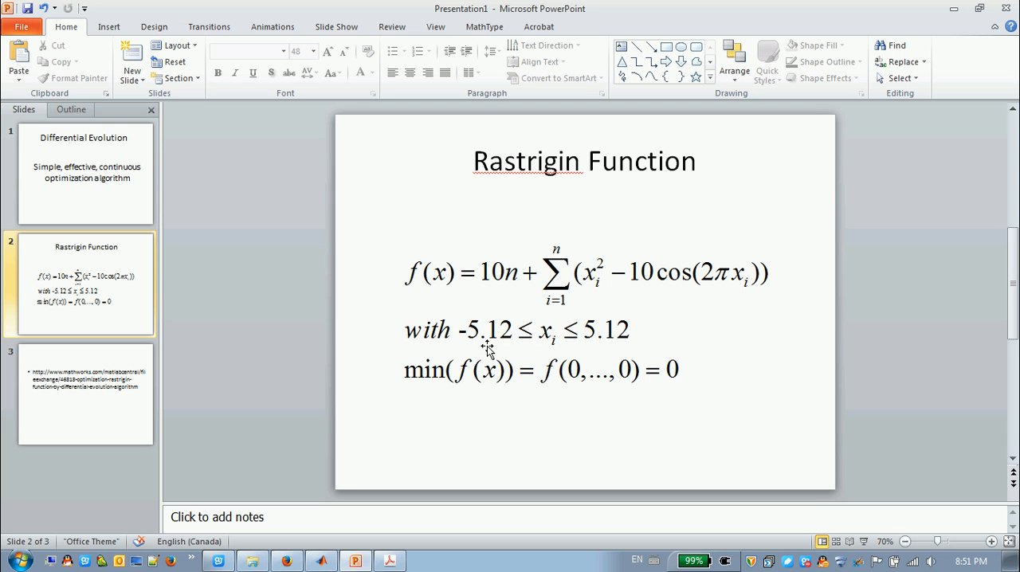
mouse_move(615, 340)
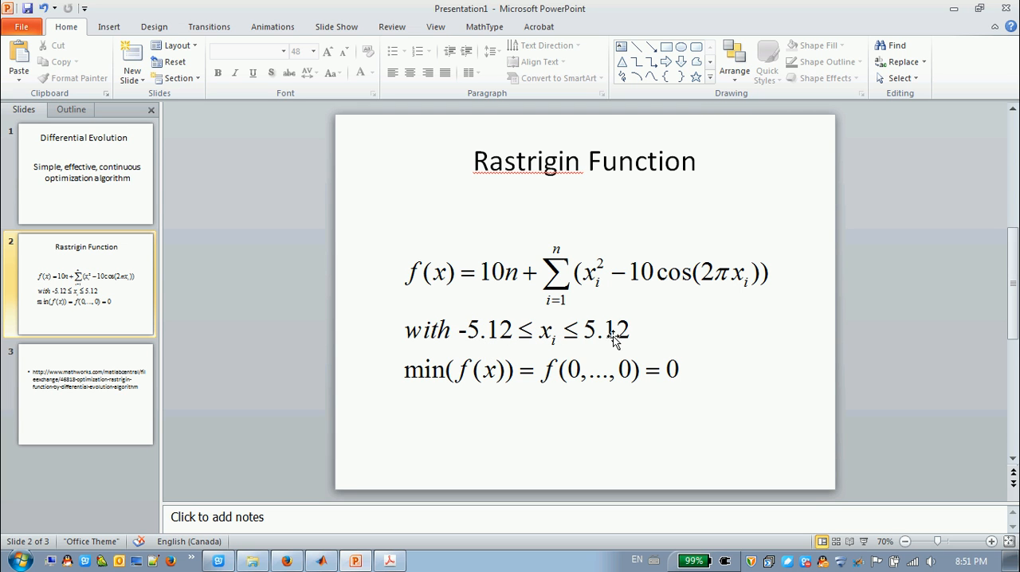
mouse_move(381, 366)
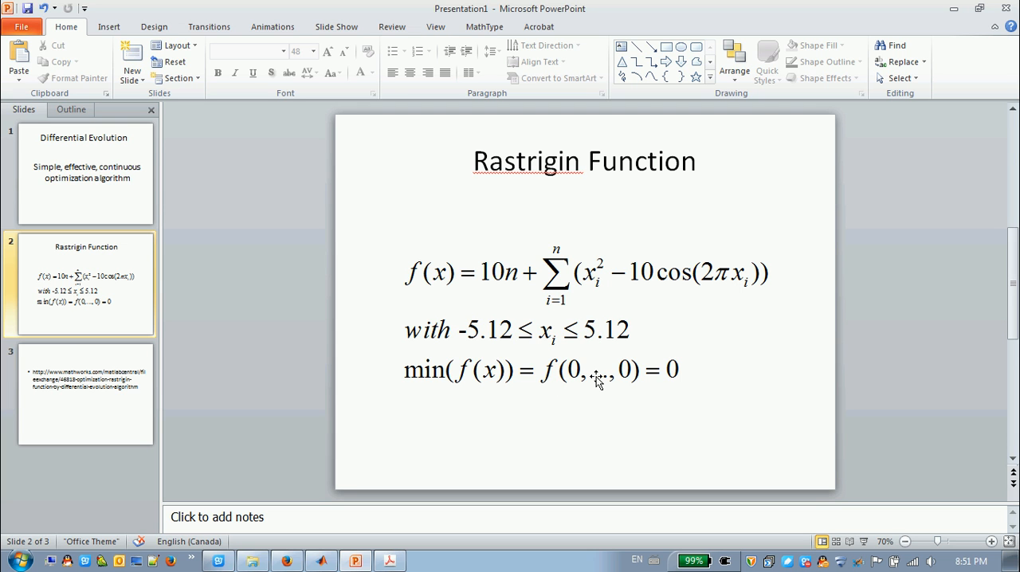
mouse_move(640, 379)
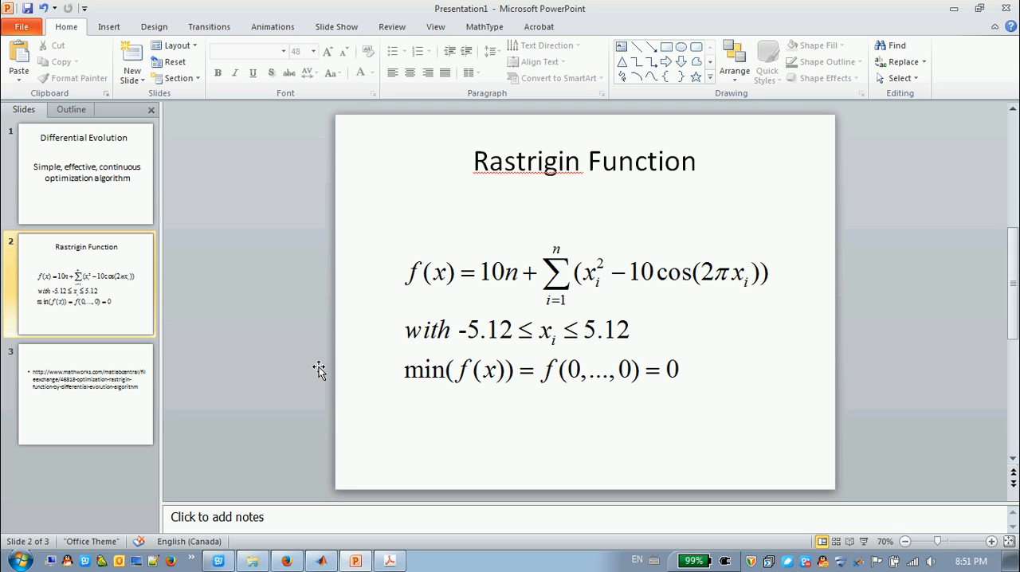
mouse_move(313, 460)
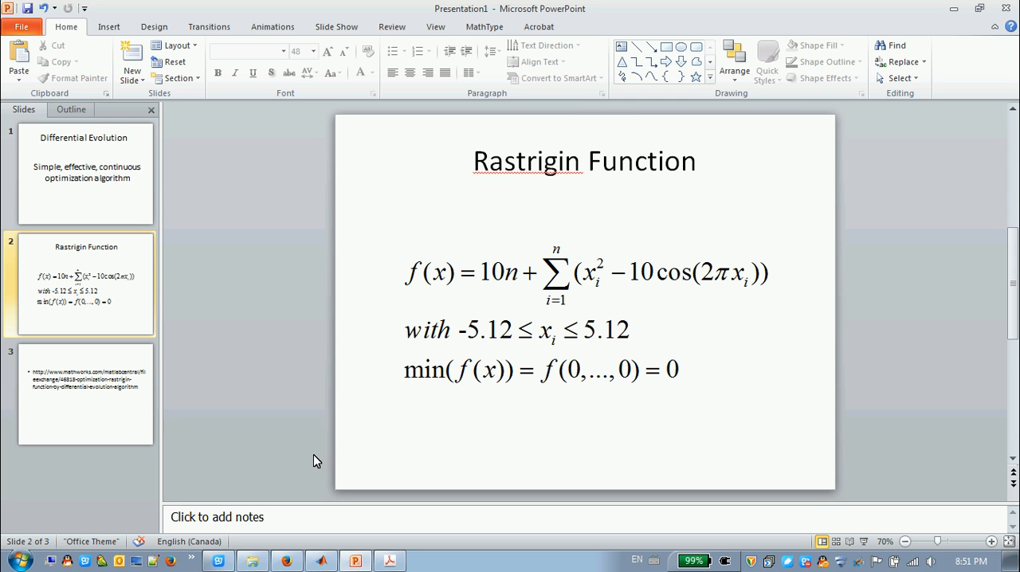
mouse_move(511, 186)
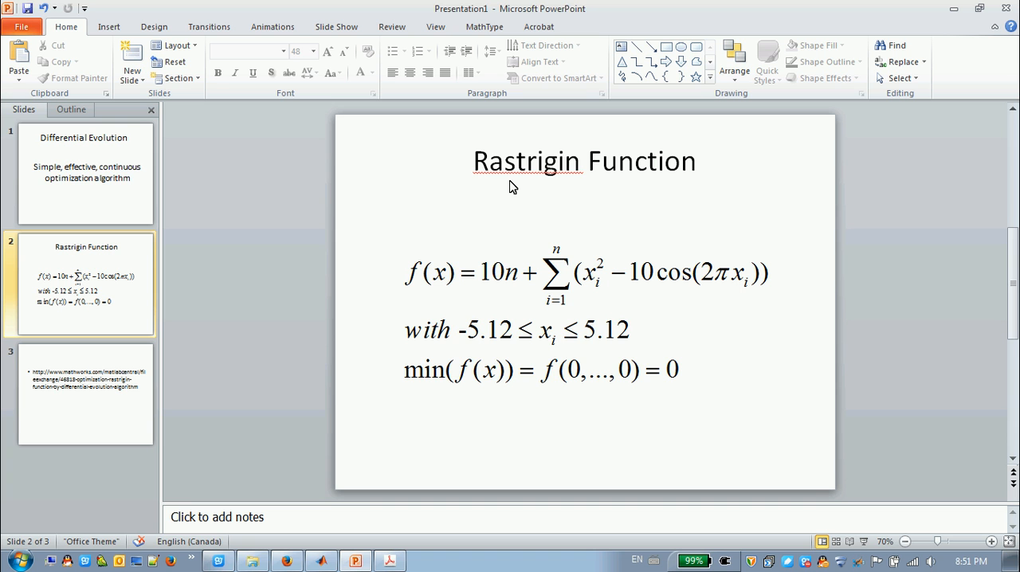
mouse_move(487, 241)
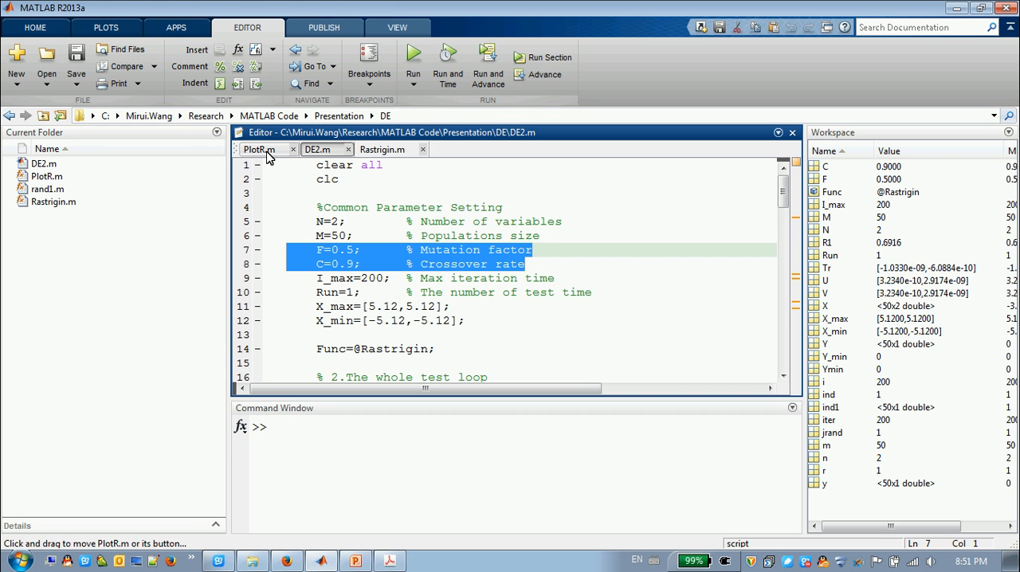
Step: Run the PlotR.m script to draw the Rastrigin mesh surface in Figure 1
click(258, 149)
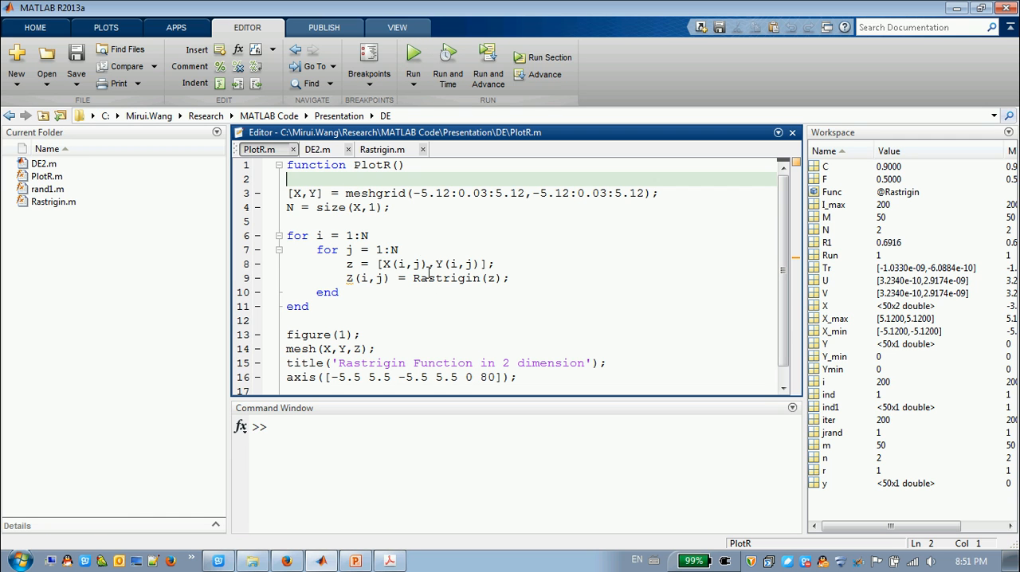
double_click(446, 278)
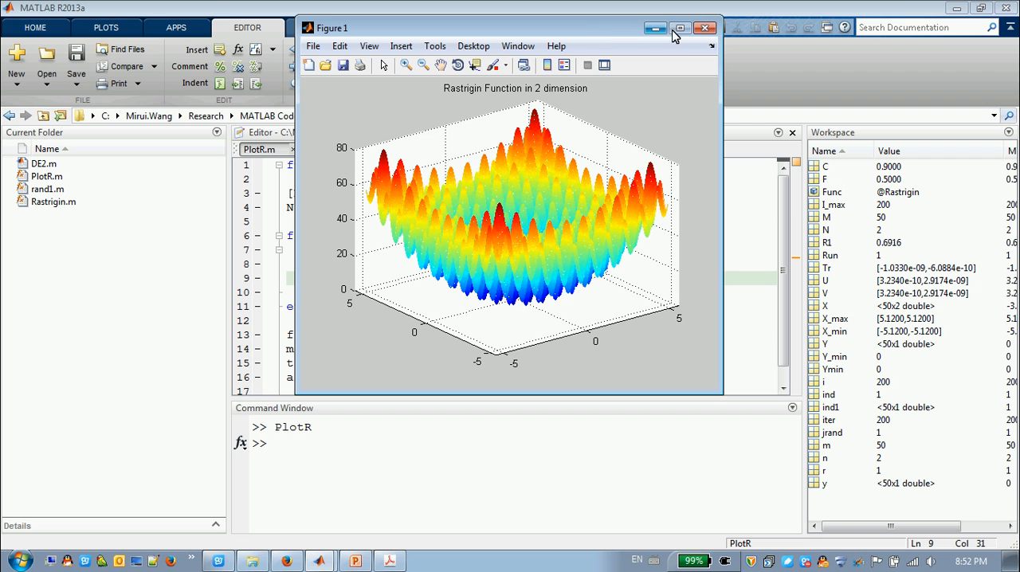
Step: Maximize Figure 1 and rotate the Rastrigin surface to a lower viewing angle
click(679, 27)
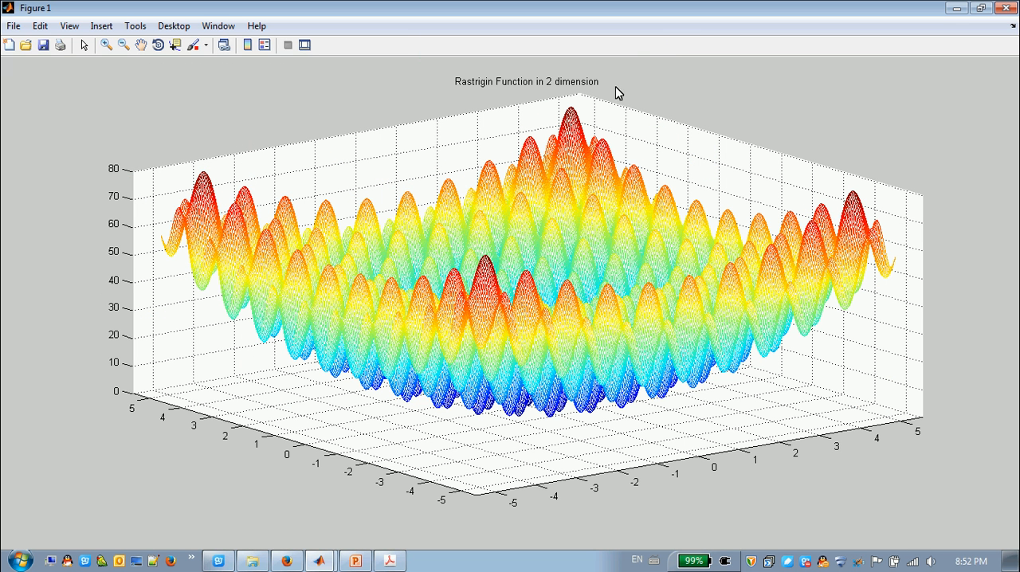
mouse_move(316, 239)
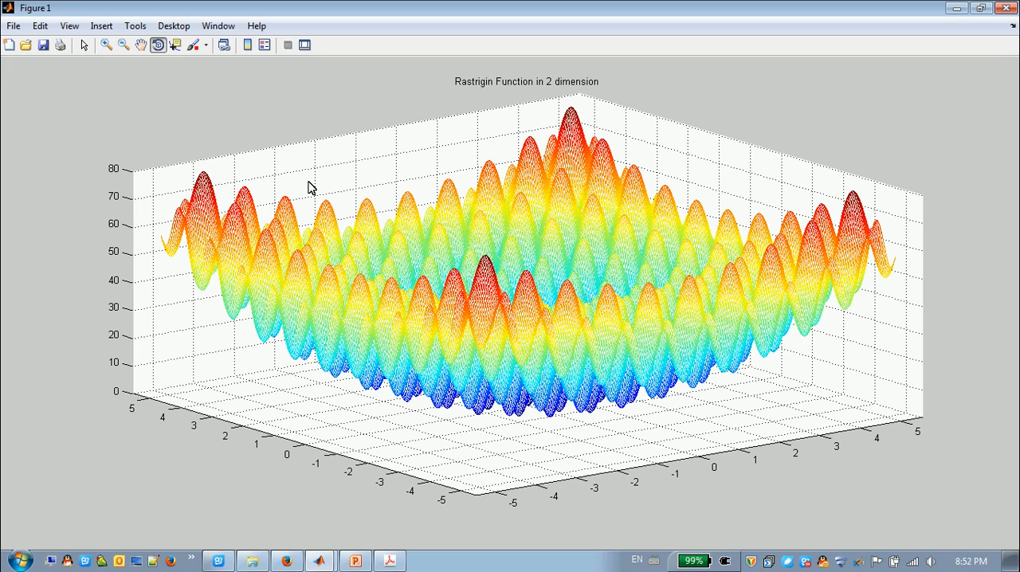
drag(311, 187, 399, 242)
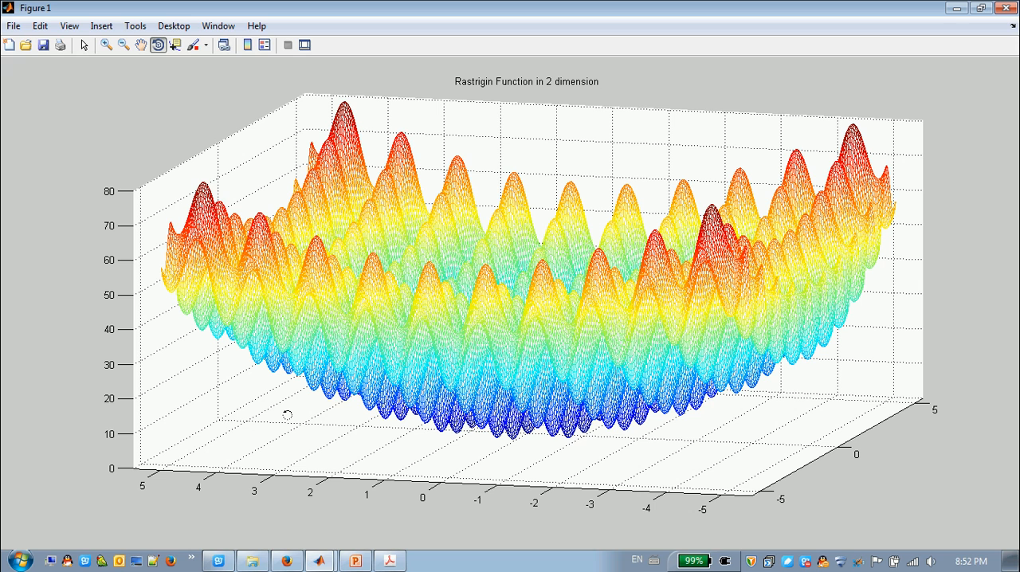
mouse_move(326, 392)
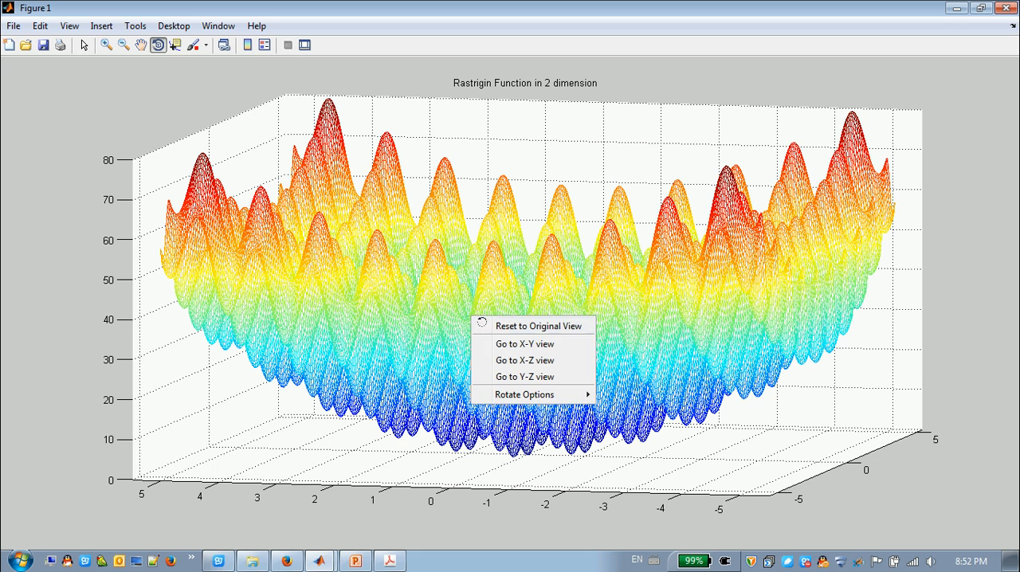
mouse_move(514, 360)
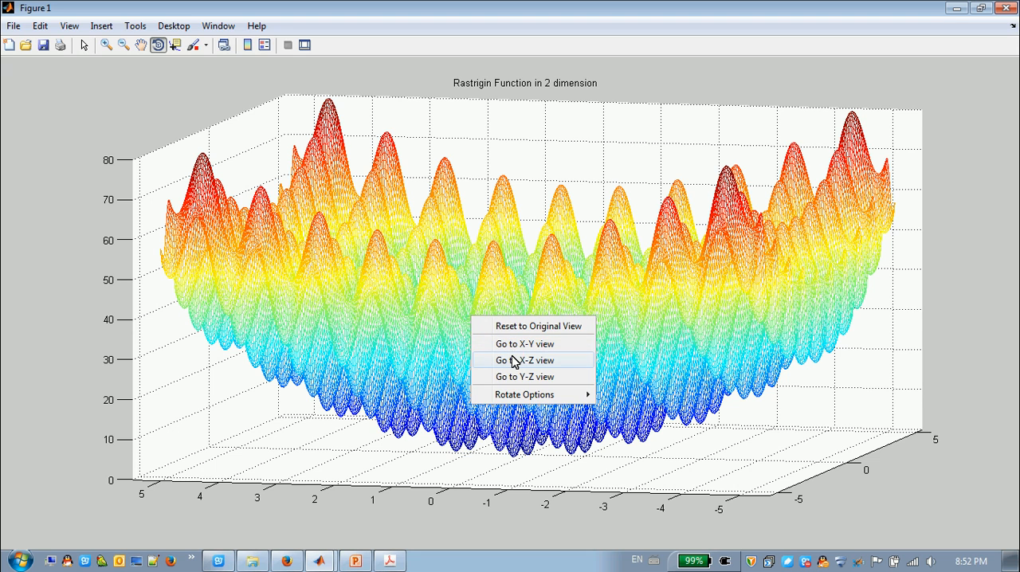
Step: Switch the Rastrigin plot to the X-Z view, then close Figure 1
click(524, 360)
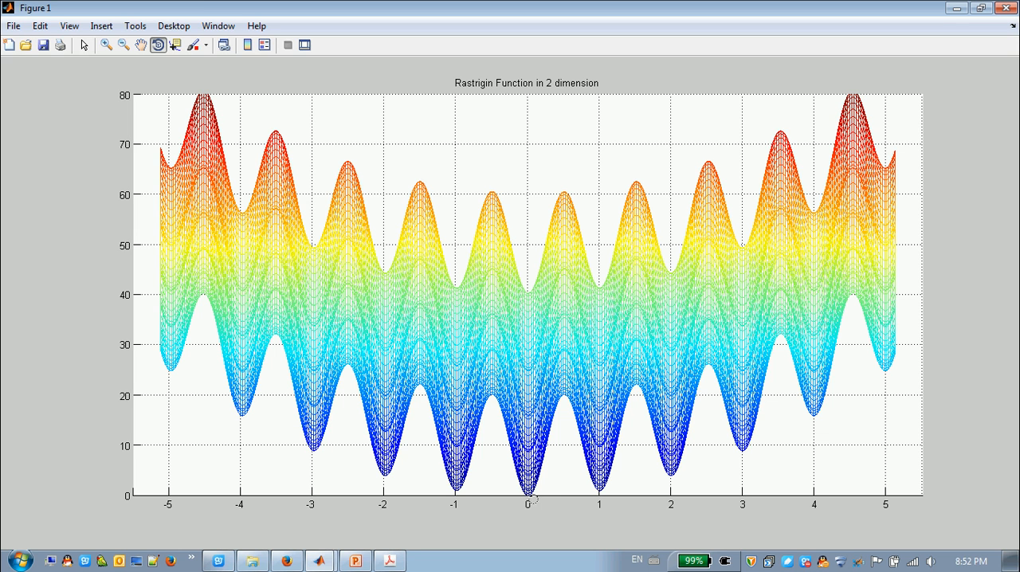
mouse_move(918, 190)
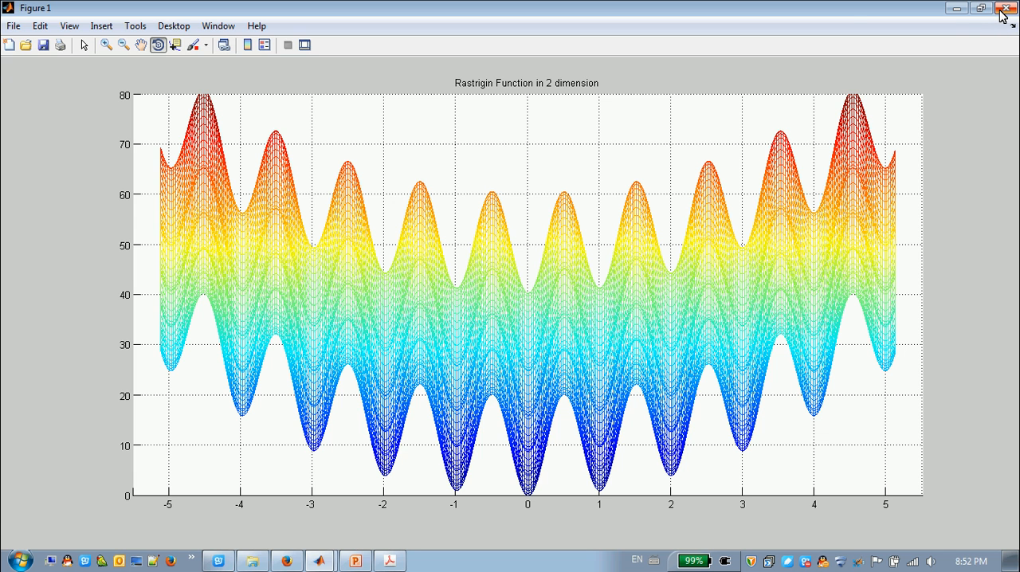
click(1005, 8)
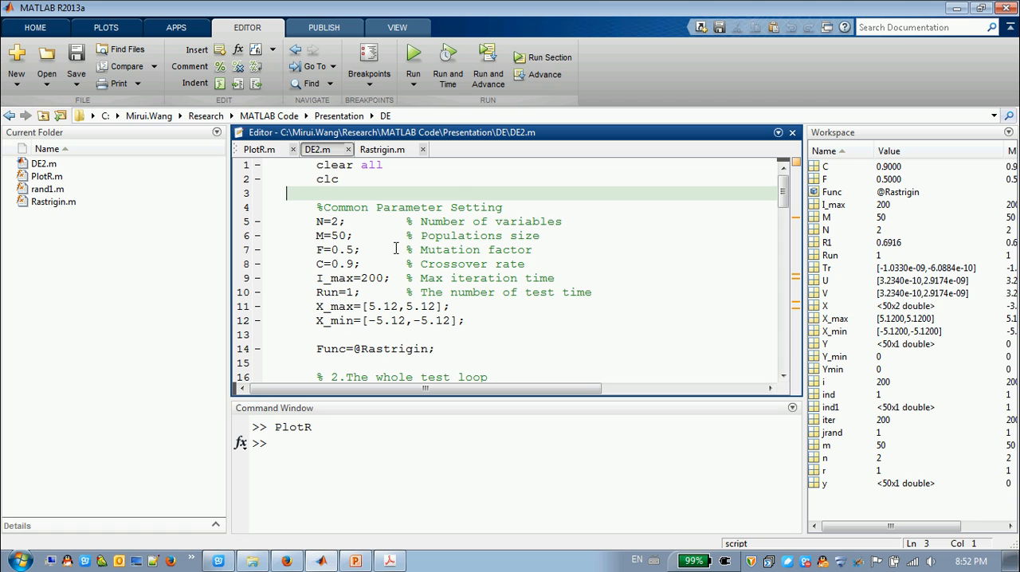
Step: Mark the mutation factor, variable count and Rastrigin name in DE2.m, then open Rastrigin.m
click(402, 249)
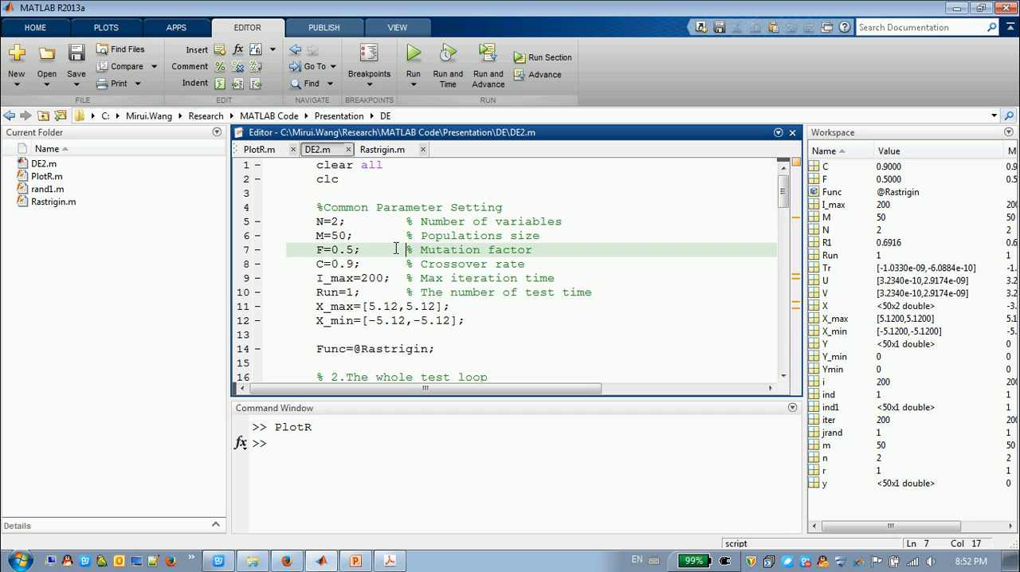
mouse_move(324, 221)
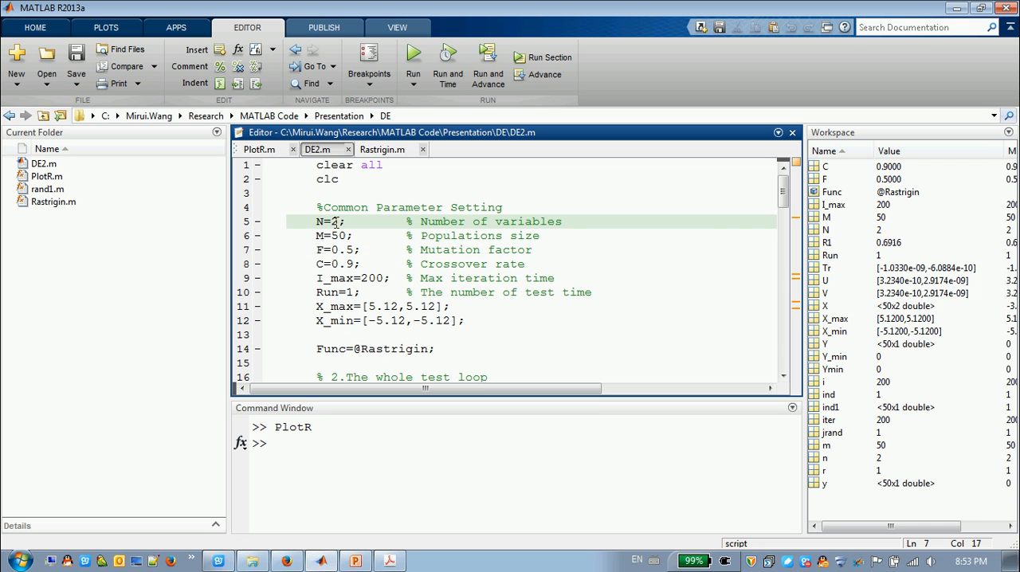
double_click(481, 222)
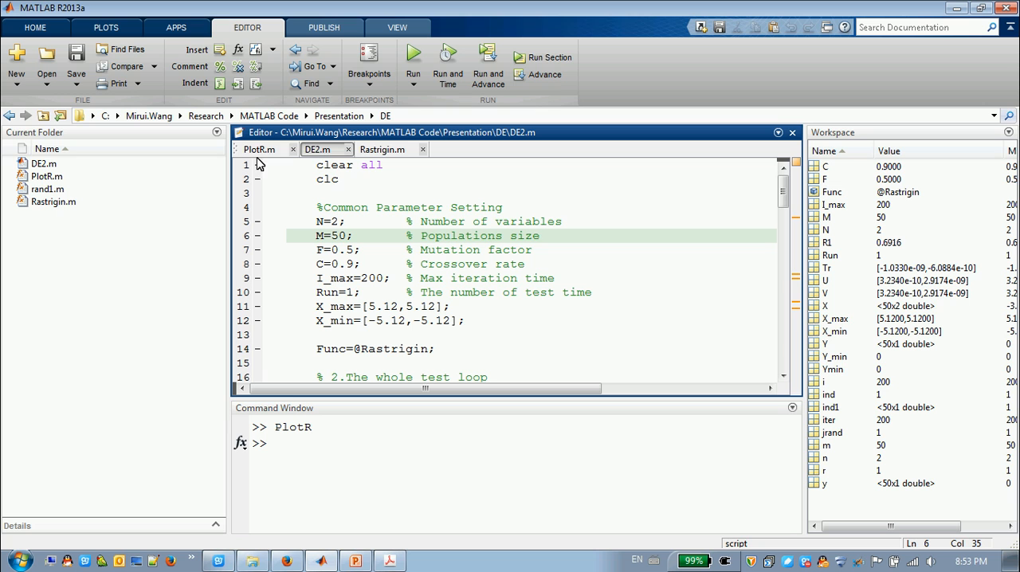
mouse_move(258, 149)
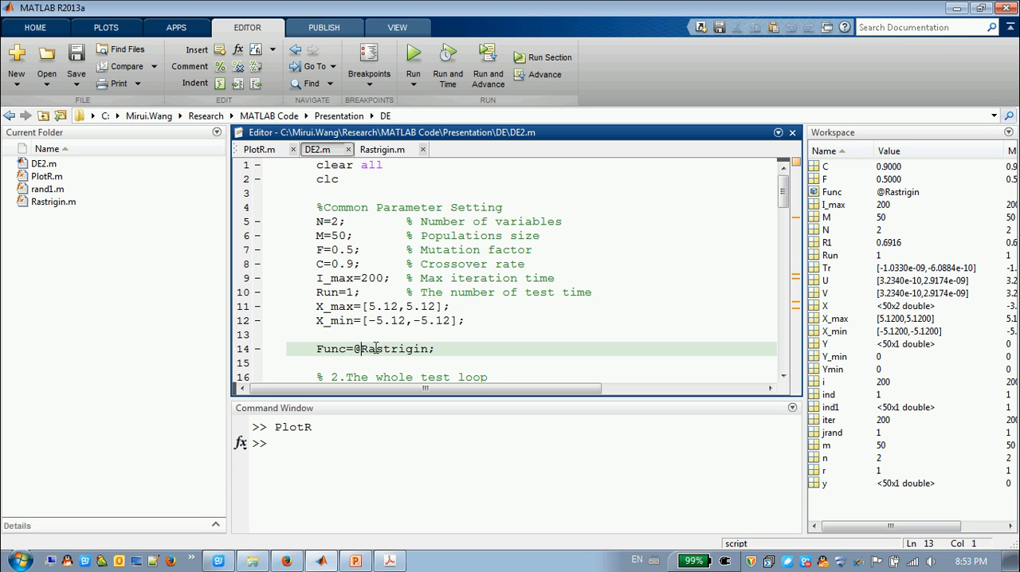
double_click(392, 349)
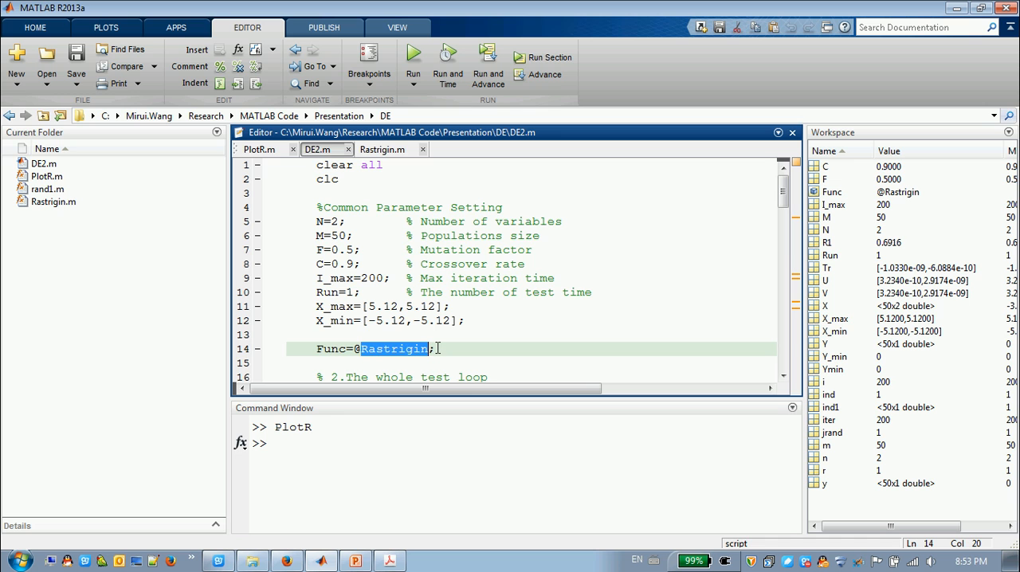
click(383, 149)
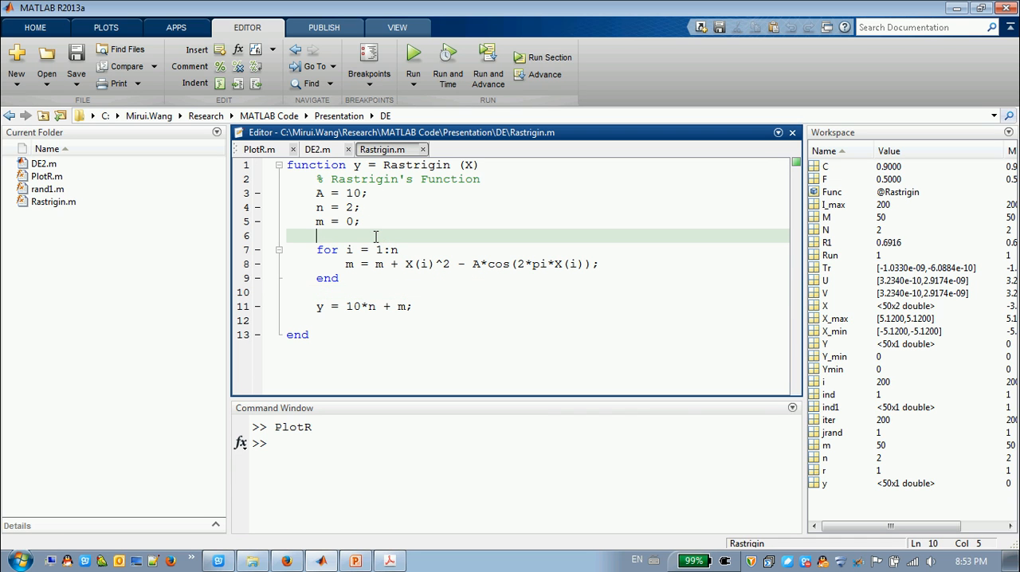
Step: Look over Rastrigin.m (A = 10, n = 2), then switch back to the DE2.m tab
click(317, 236)
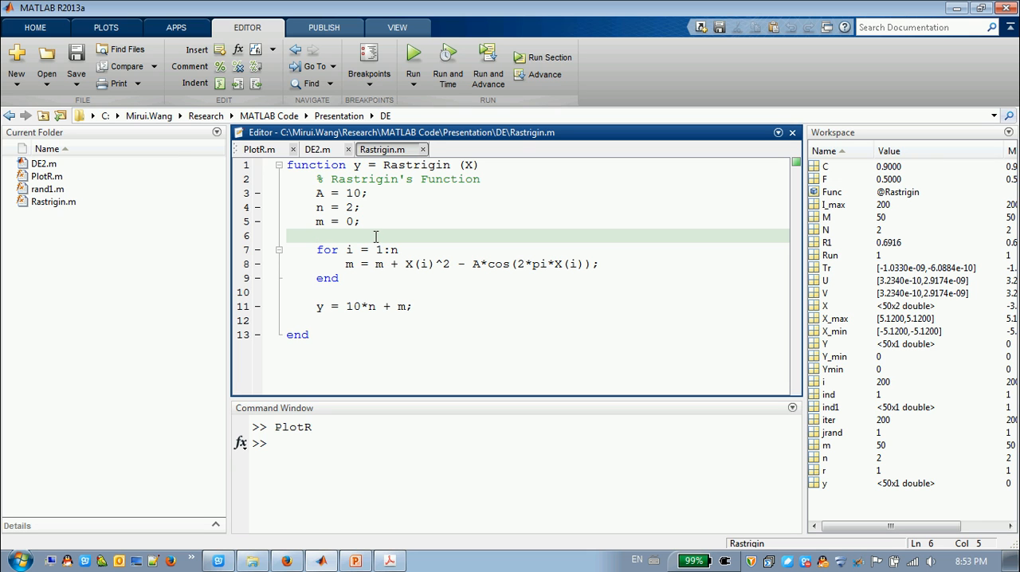
click(317, 149)
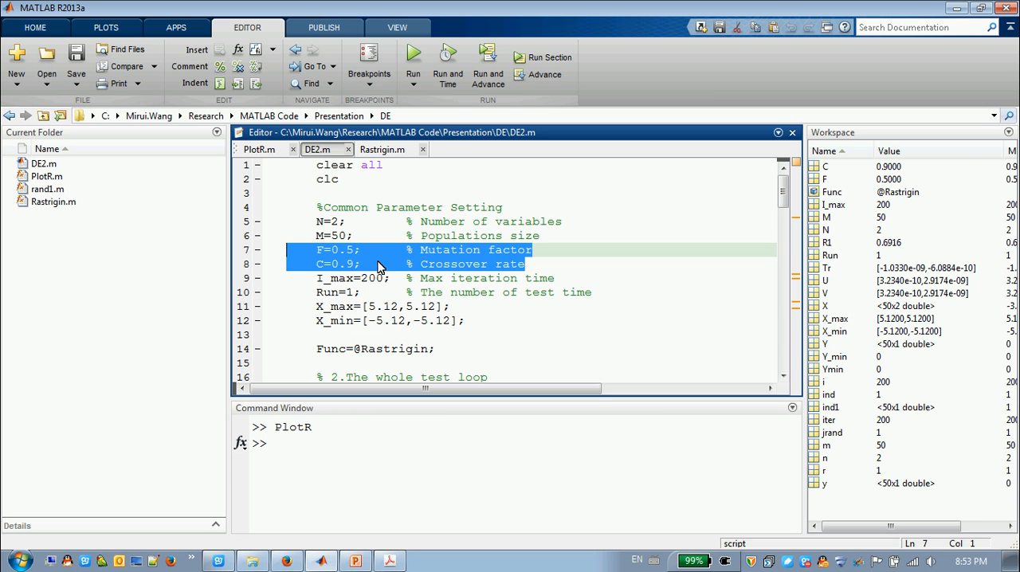
click(343, 278)
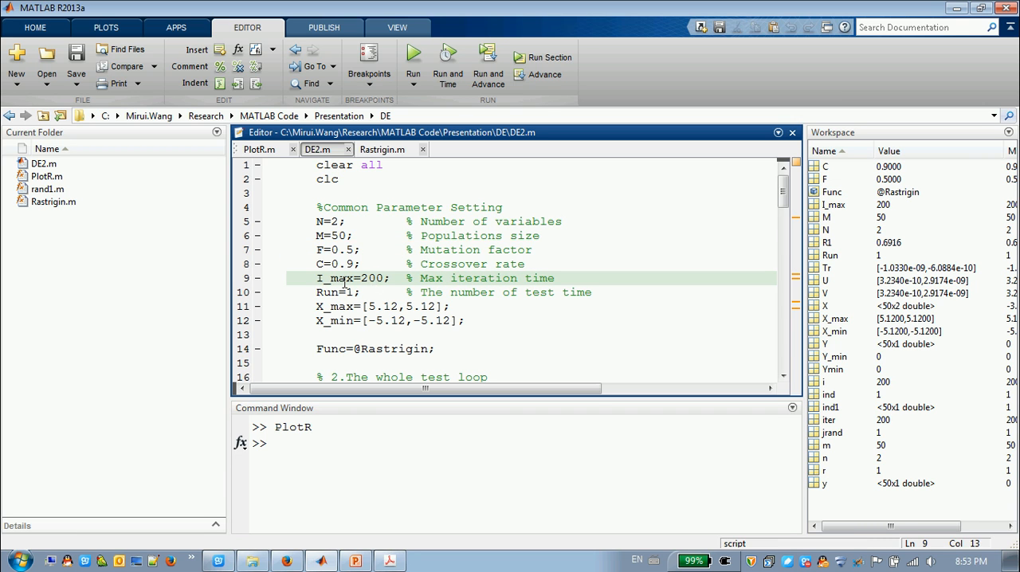
double_click(370, 278)
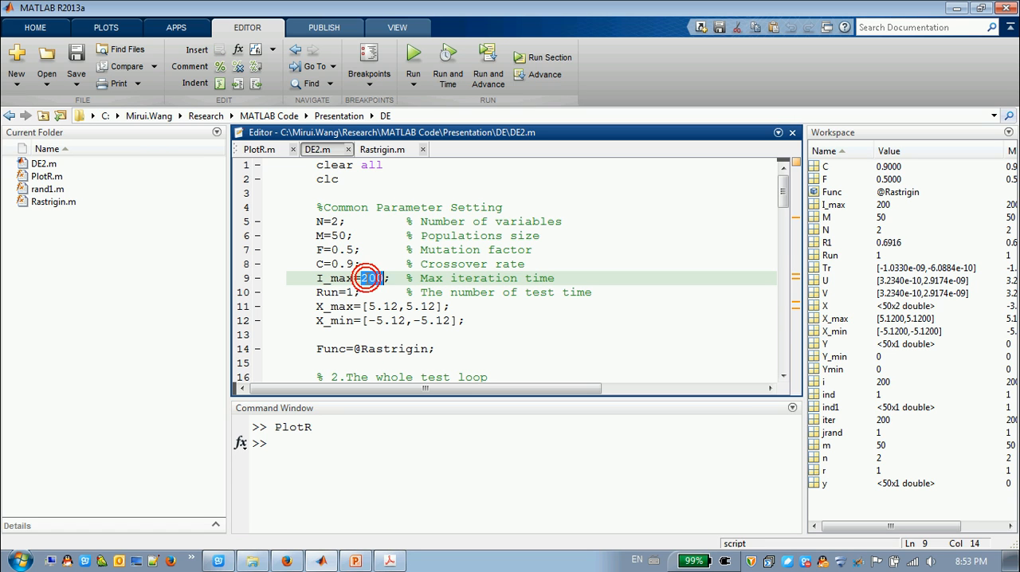
click(368, 278)
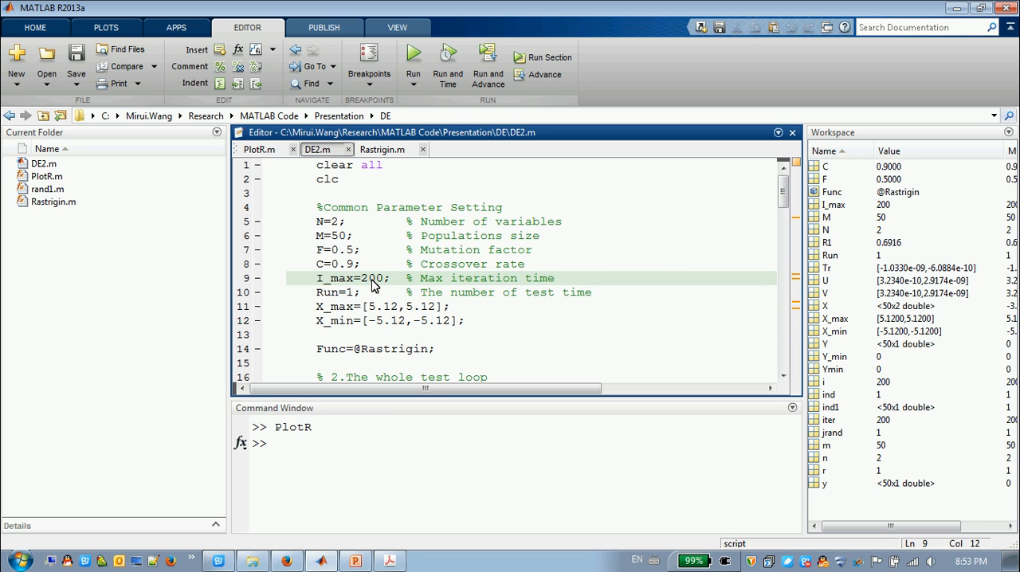
double_click(329, 291)
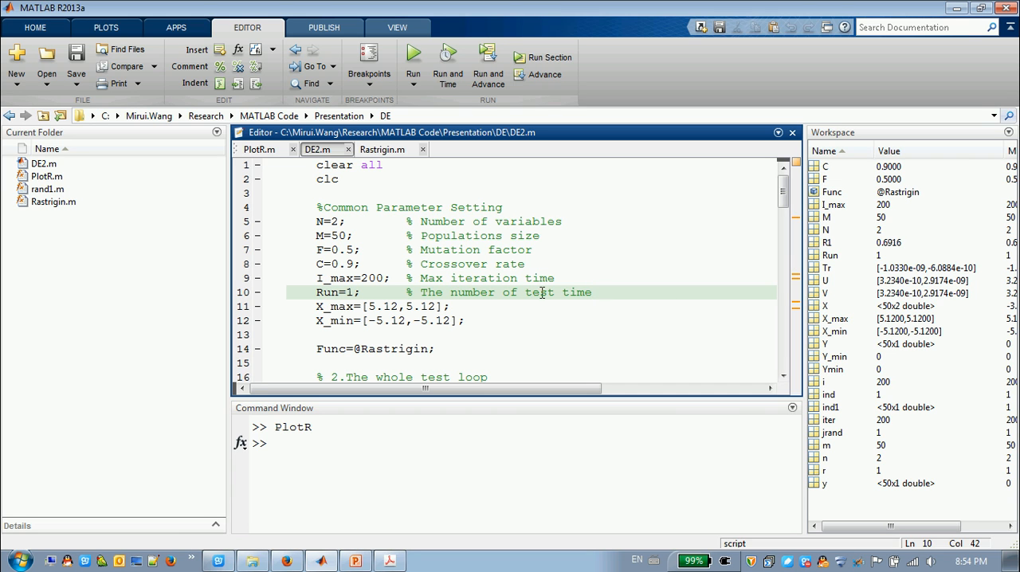
double_click(351, 292)
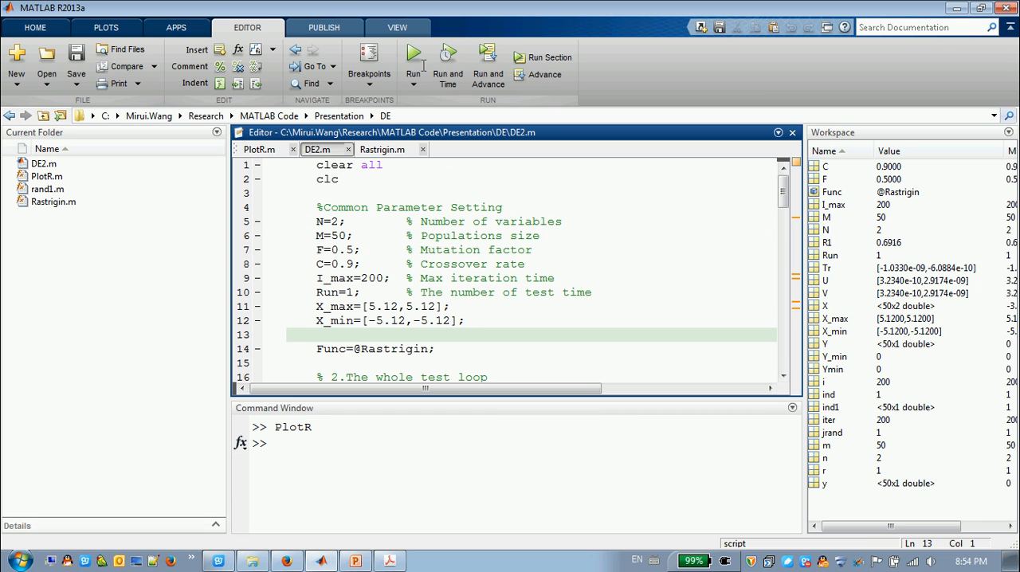
Step: Run DE2.m, producing the Rastrigin surface and a fitness history reaching 0 by iteration 200
click(414, 56)
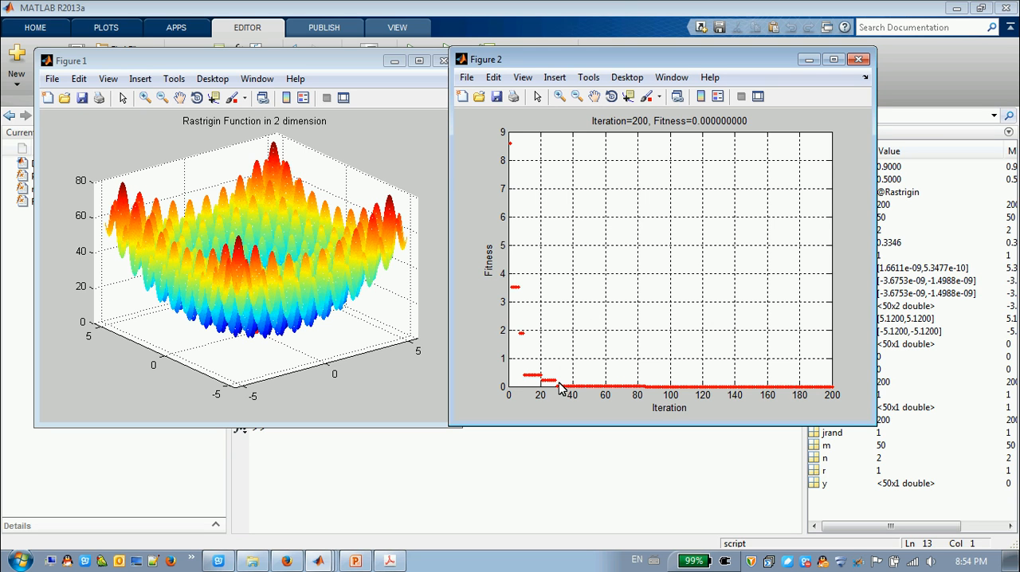
mouse_move(560, 393)
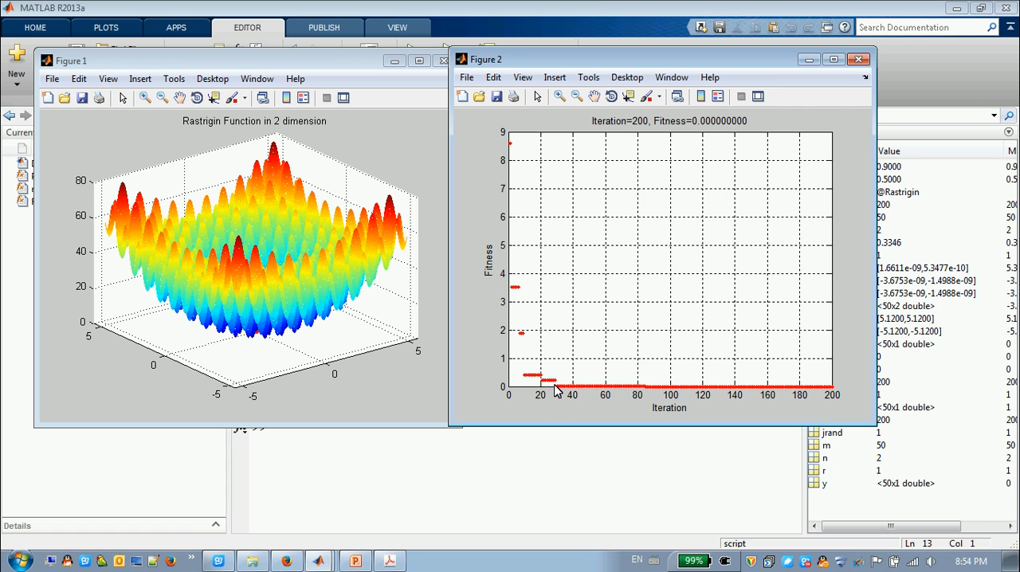
mouse_move(629, 198)
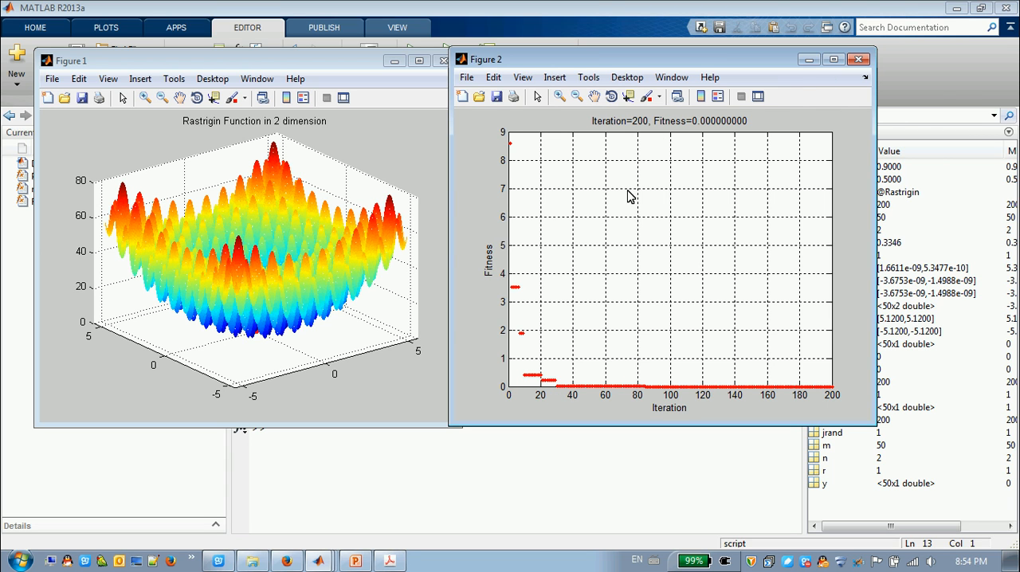
mouse_move(561, 384)
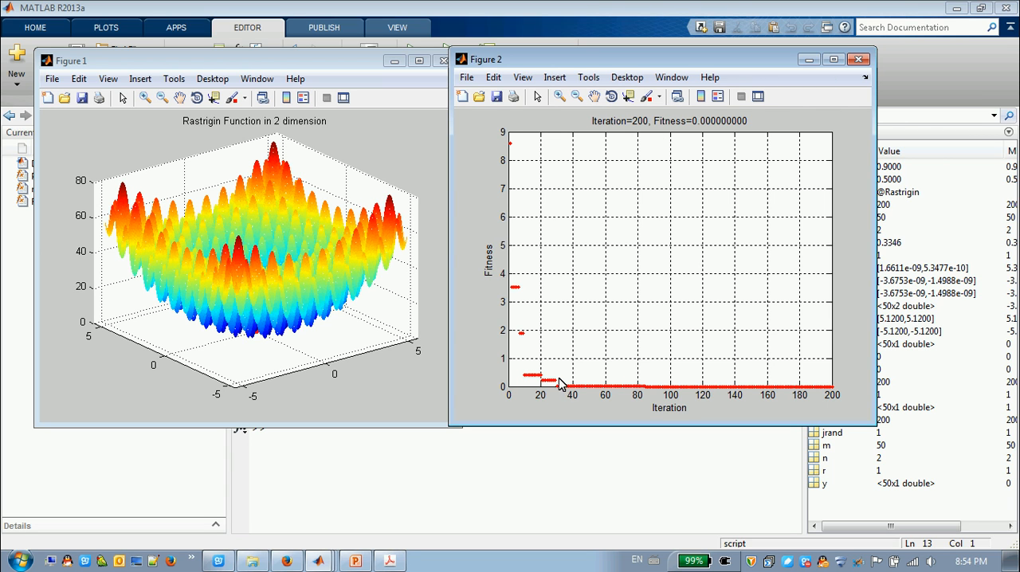
mouse_move(652, 391)
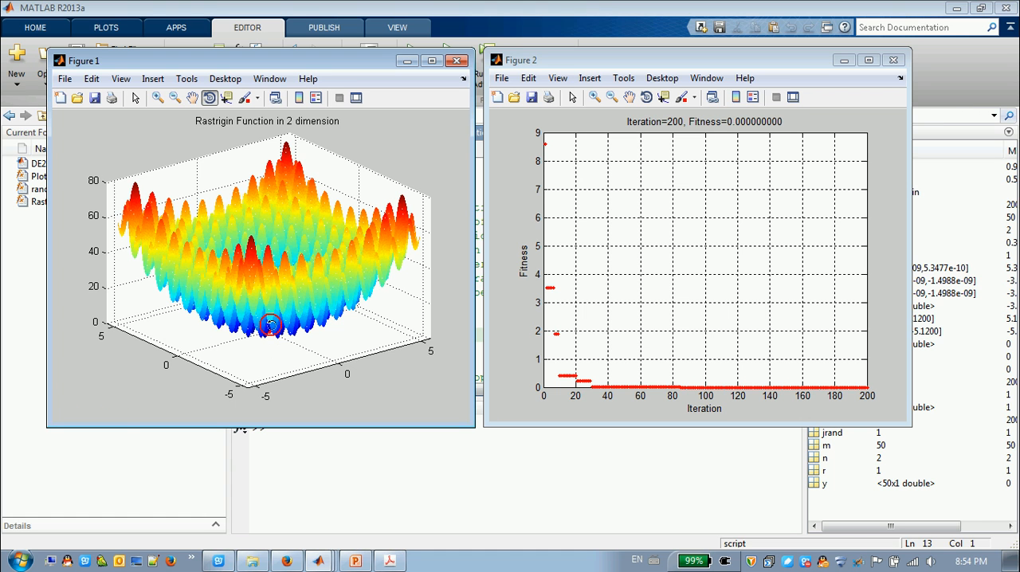
Step: Rotate Figure 1, show its X-Z view, then close both result figures
drag(271, 326, 323, 305)
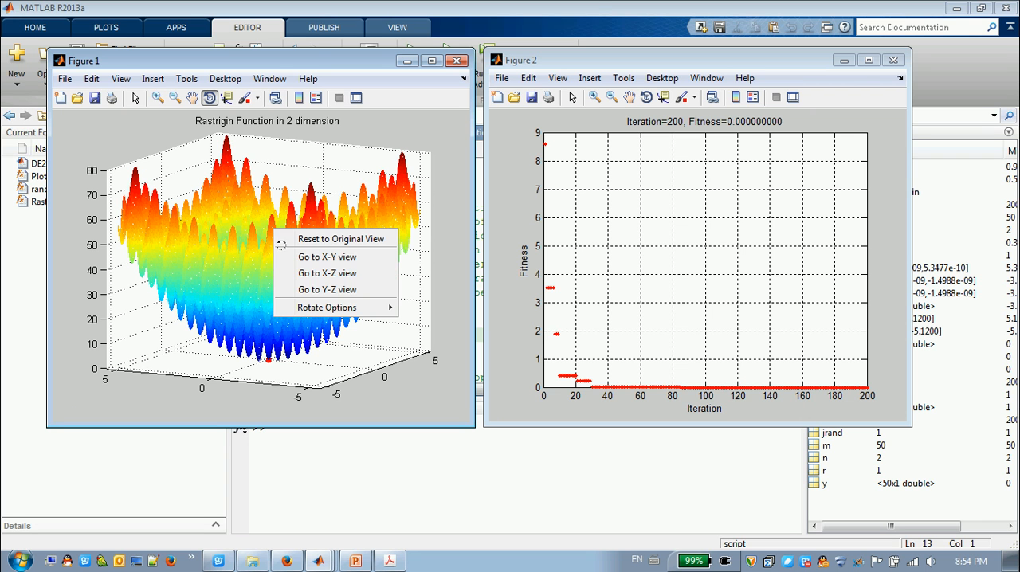
click(326, 256)
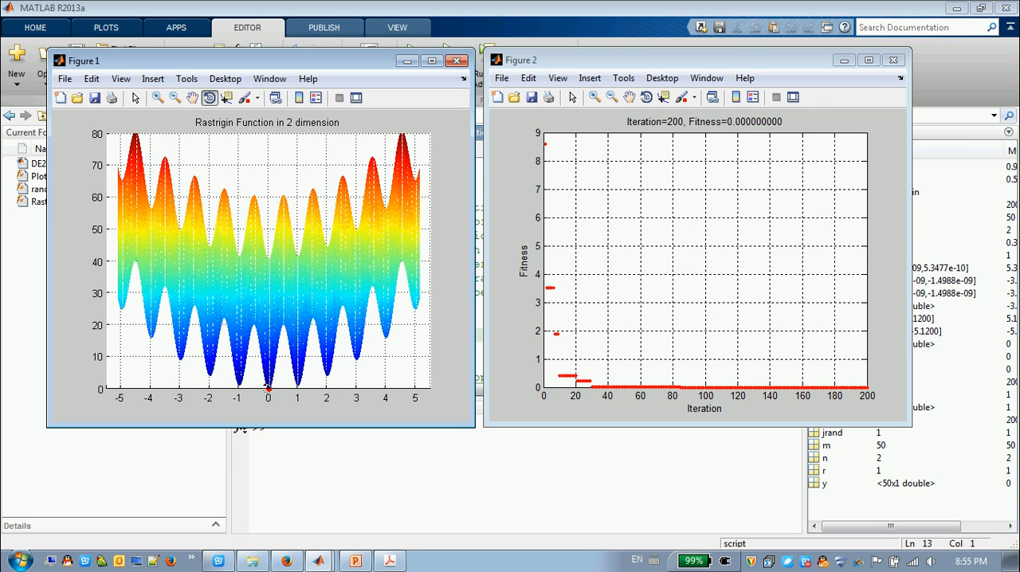
mouse_move(359, 201)
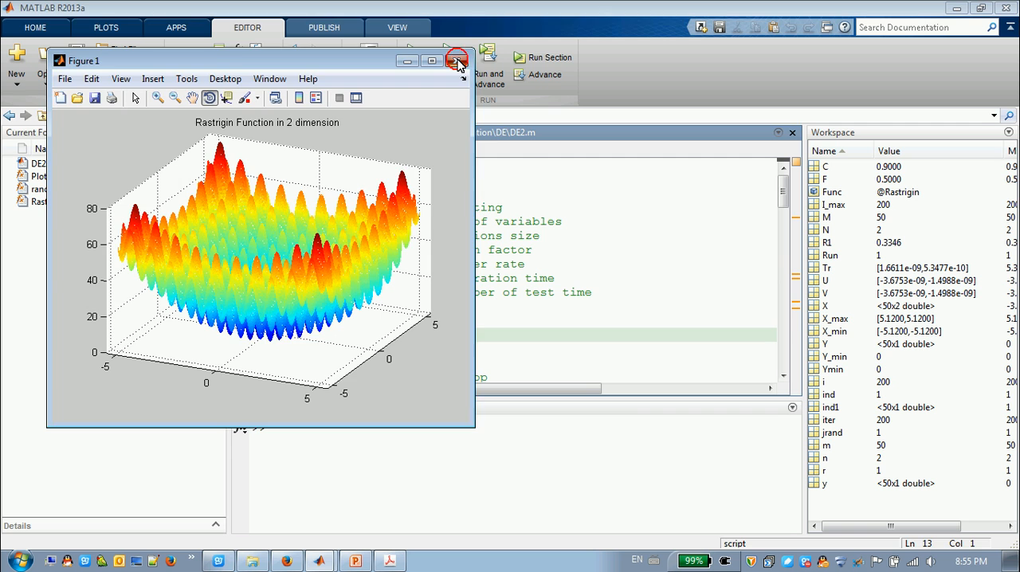
click(458, 61)
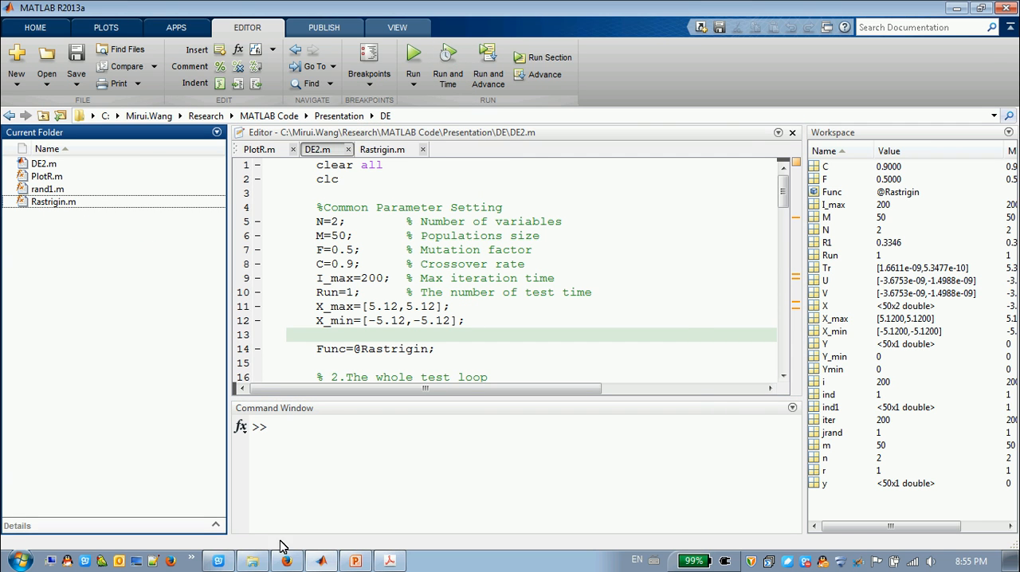
Step: Switch to Firefox's File Exchange page for the Rastrigin Differential Evolution submission
click(286, 560)
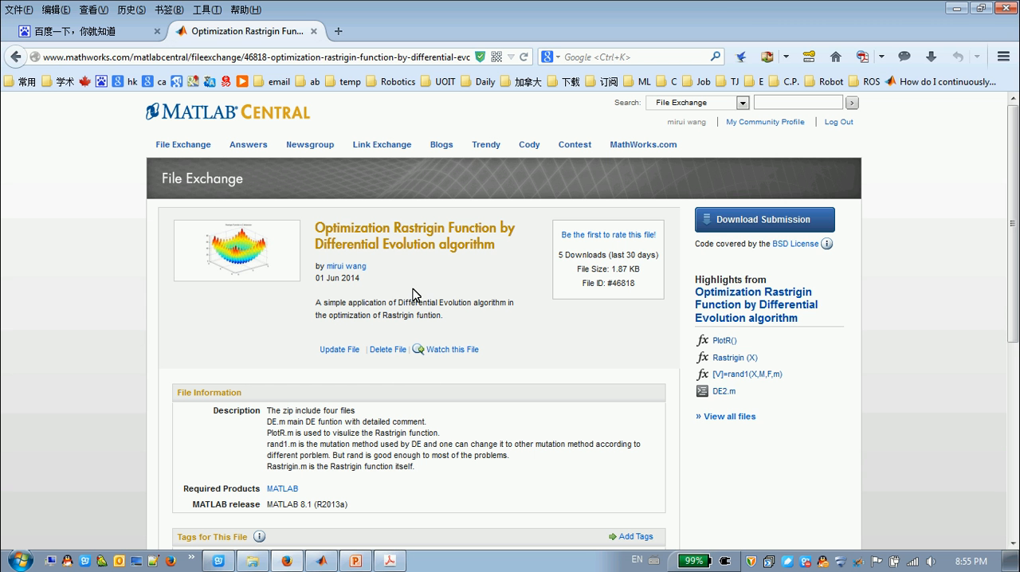
mouse_move(342, 253)
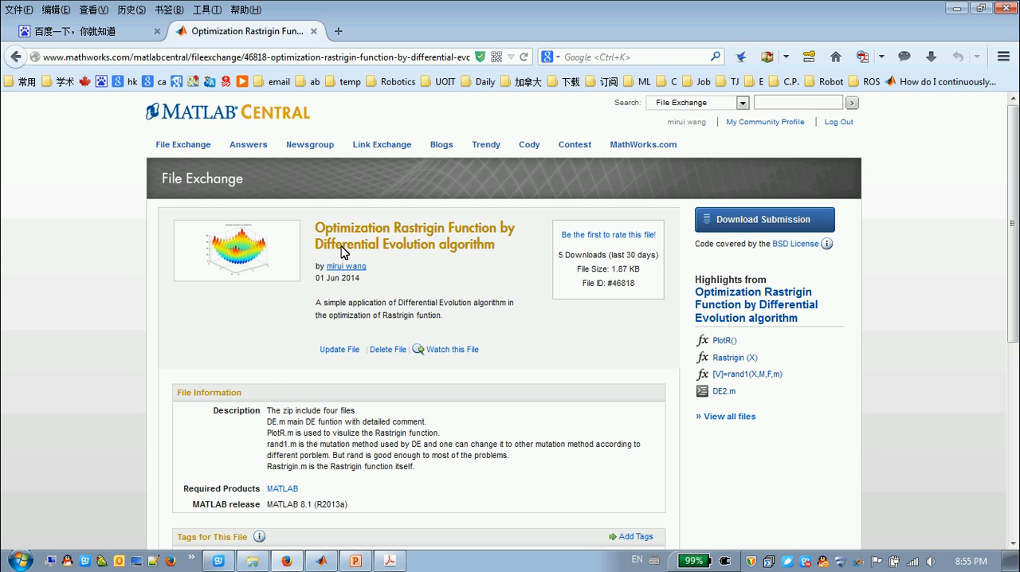